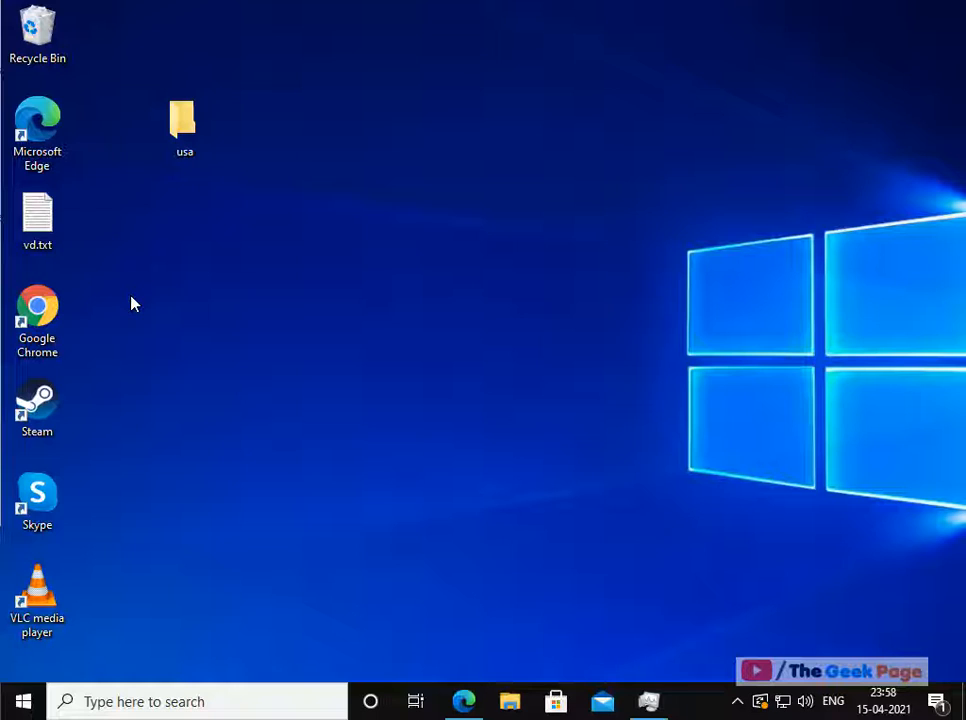
pyautogui.moveTo(652, 218)
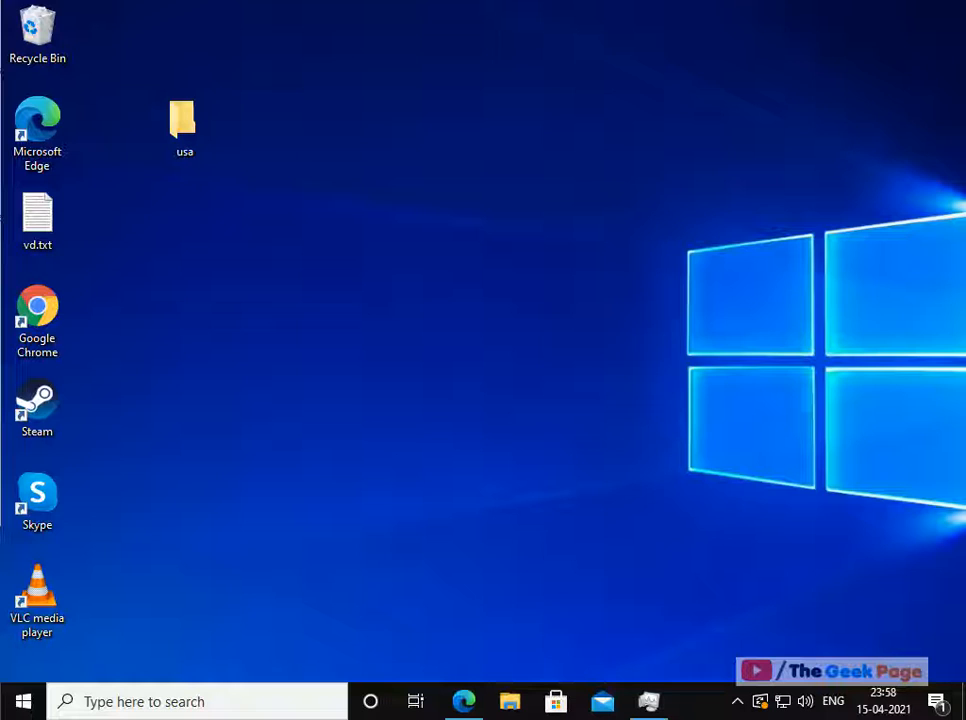
pyautogui.moveTo(332, 460)
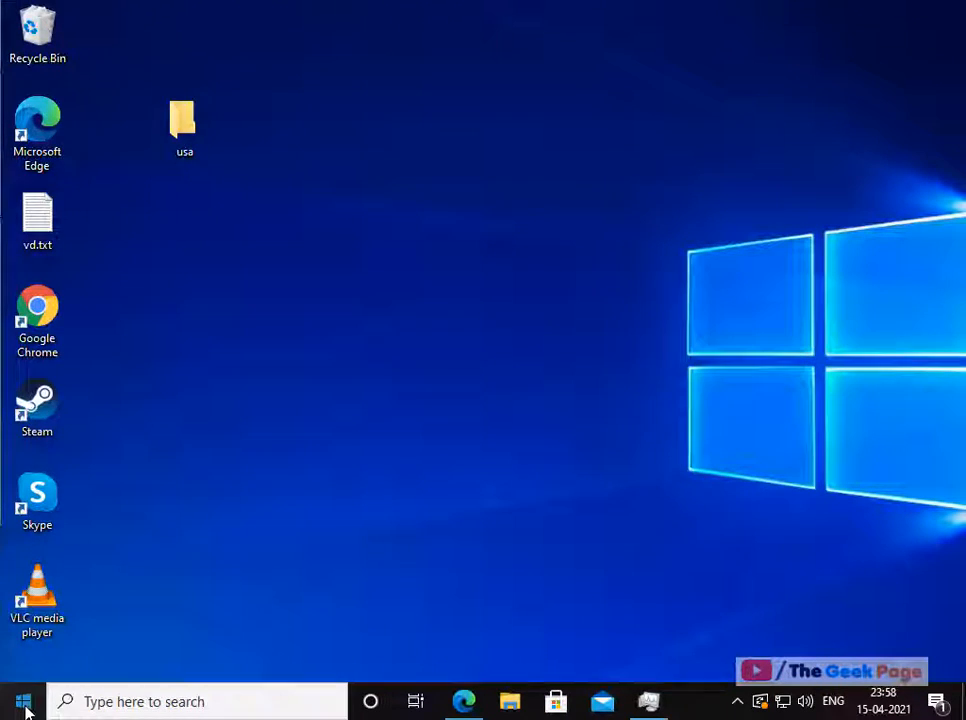
# Step: Navigate from Start to Settings > Privacy > Location, showing location for this device is off
pyautogui.click(24, 700)
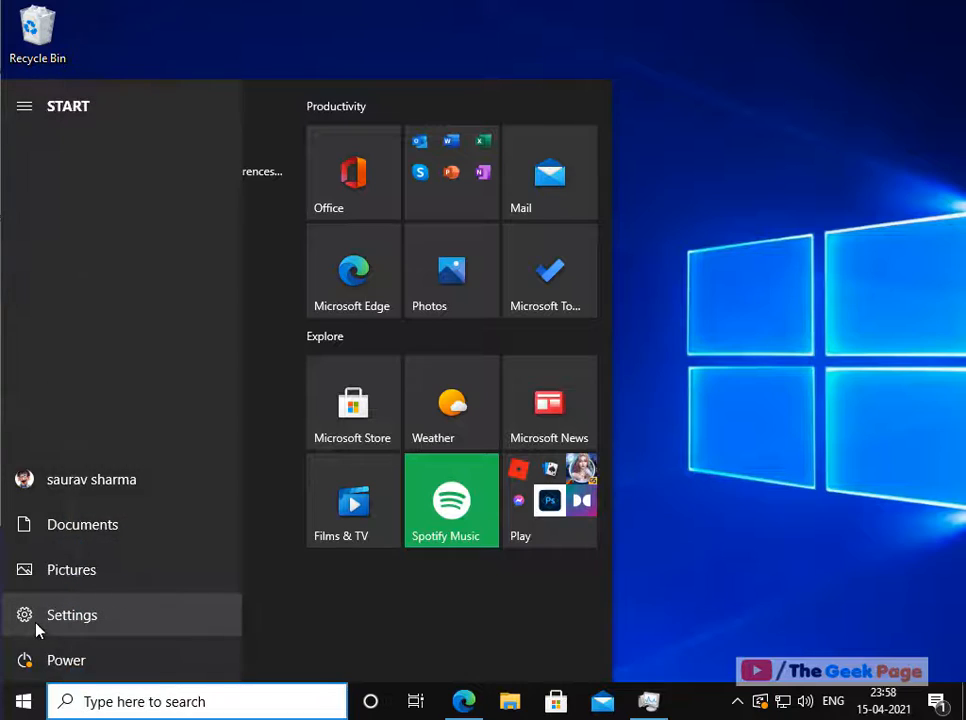
pyautogui.click(72, 614)
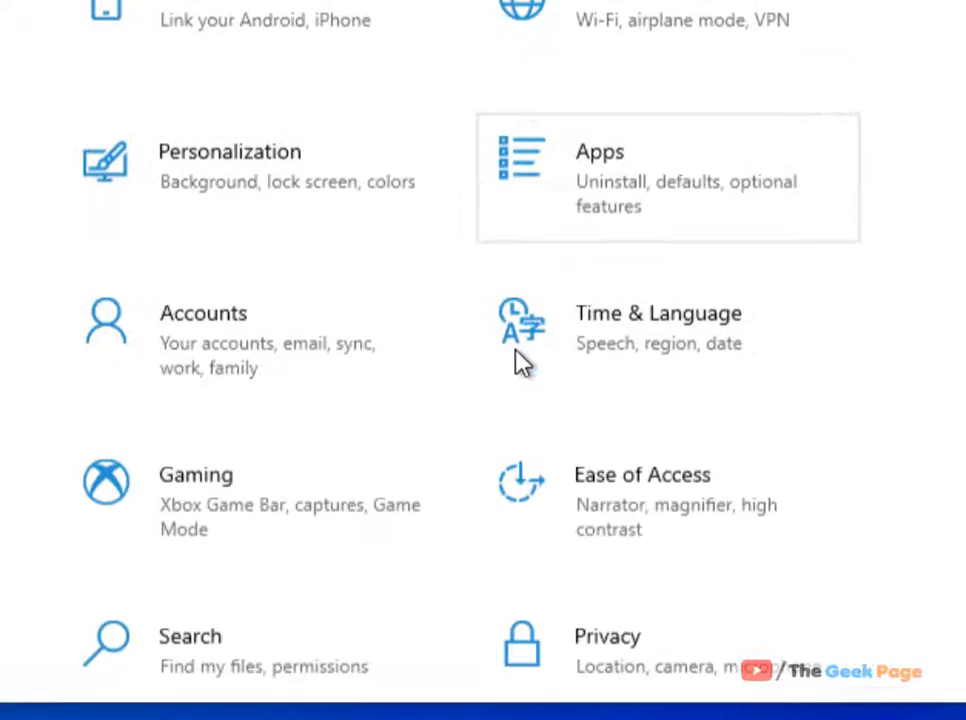
pyautogui.scroll(-3)
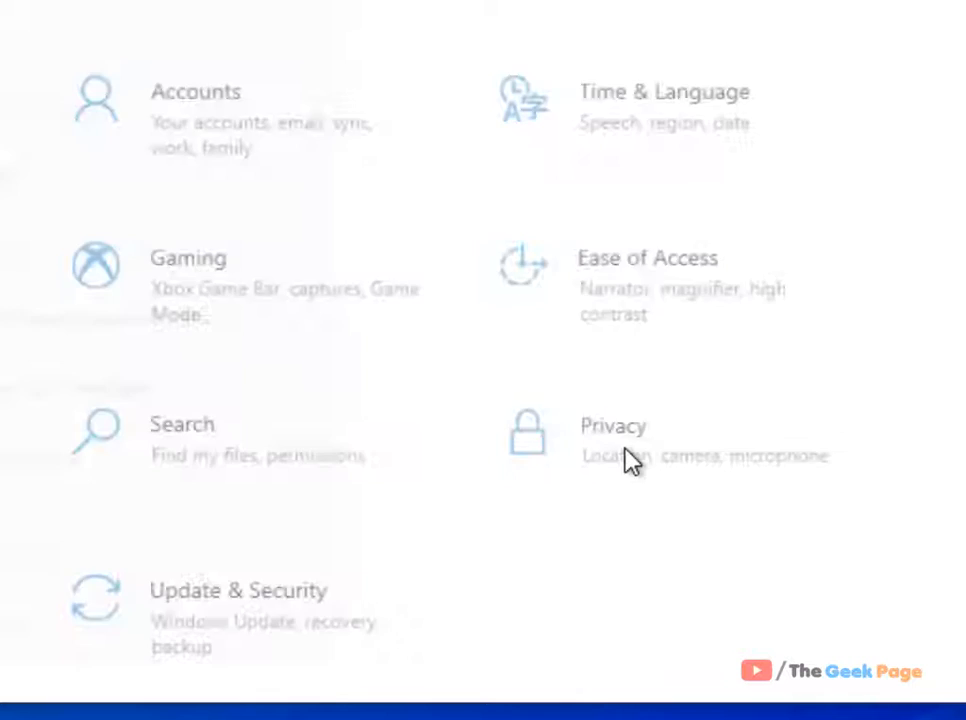
pyautogui.click(612, 440)
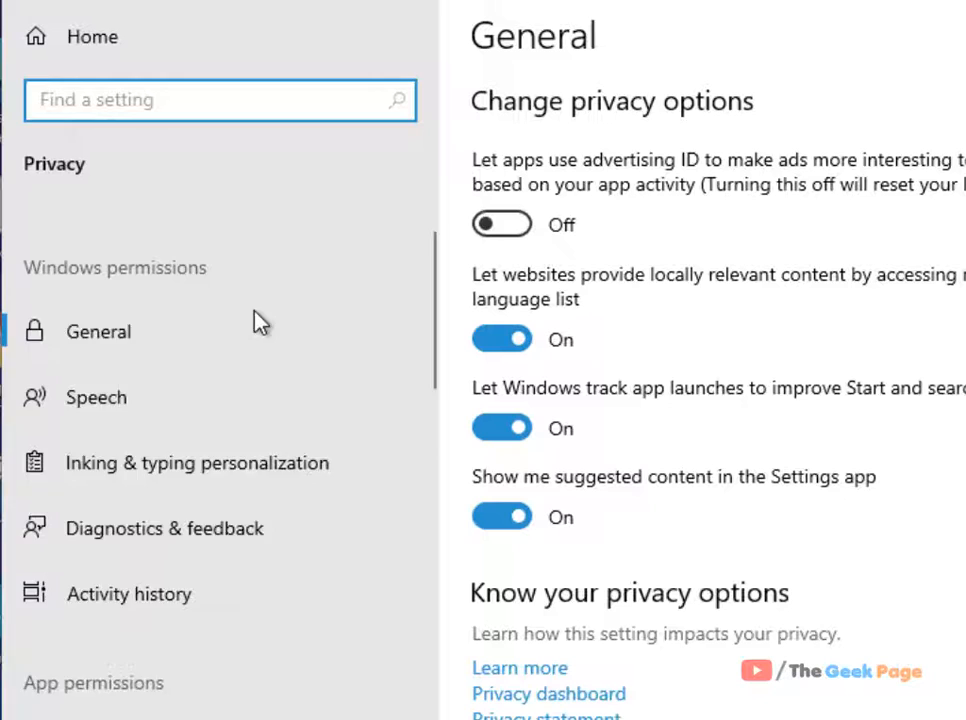
pyautogui.scroll(-3)
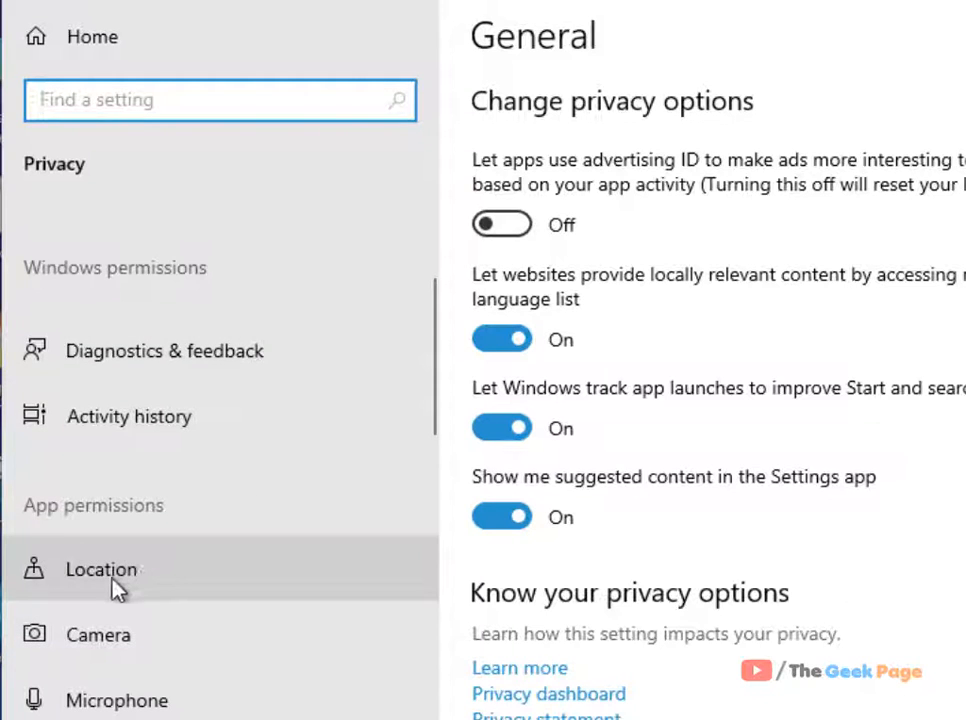
pyautogui.click(100, 568)
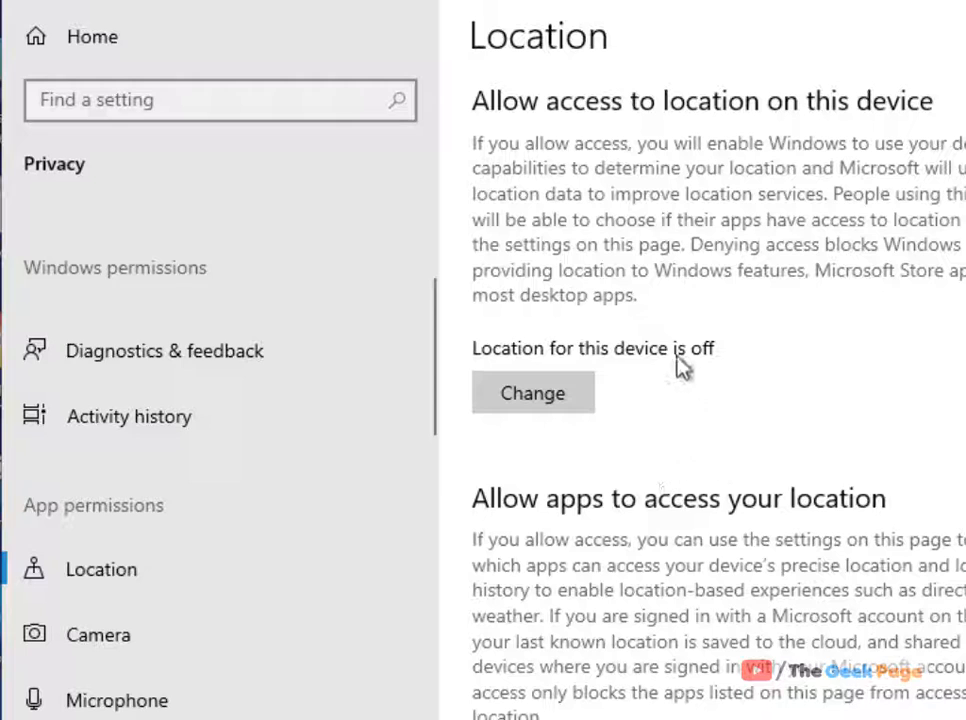
pyautogui.moveTo(864, 124)
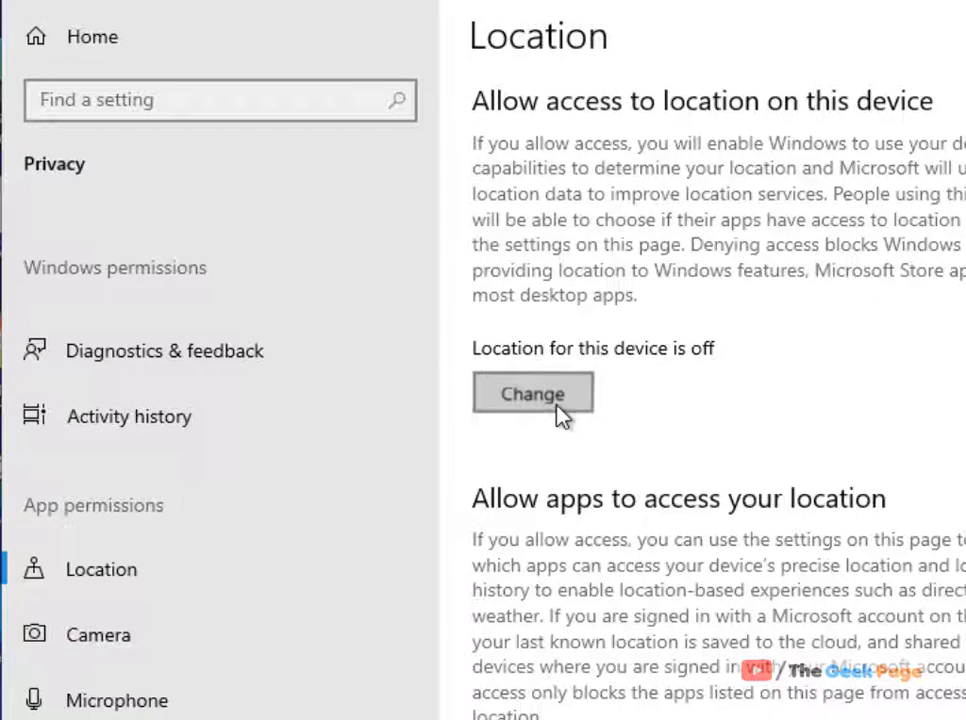
# Step: Turn location access for this device on via the Change button
pyautogui.click(532, 392)
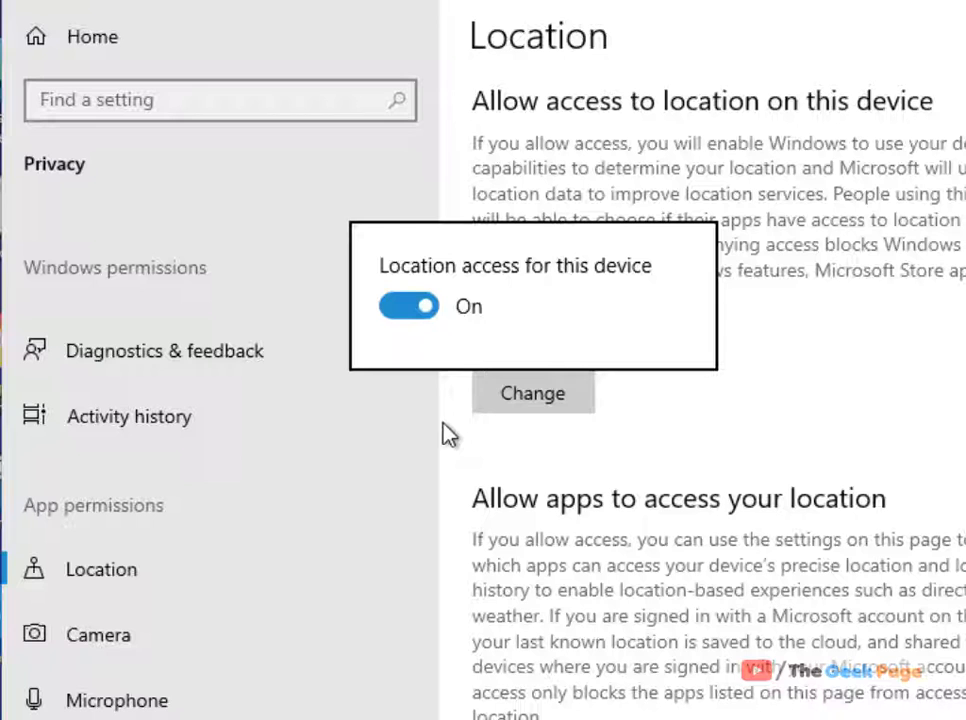
pyautogui.moveTo(808, 488)
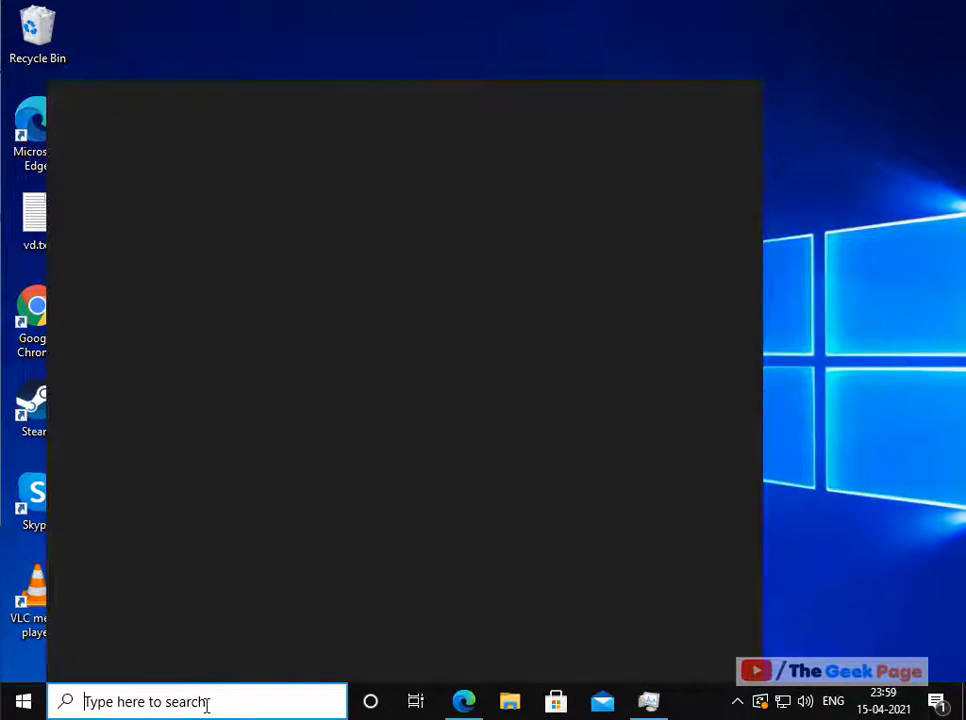
# Step: Launch an administrator Command Prompt from a taskbar search for cmd
pyautogui.write('cmd')
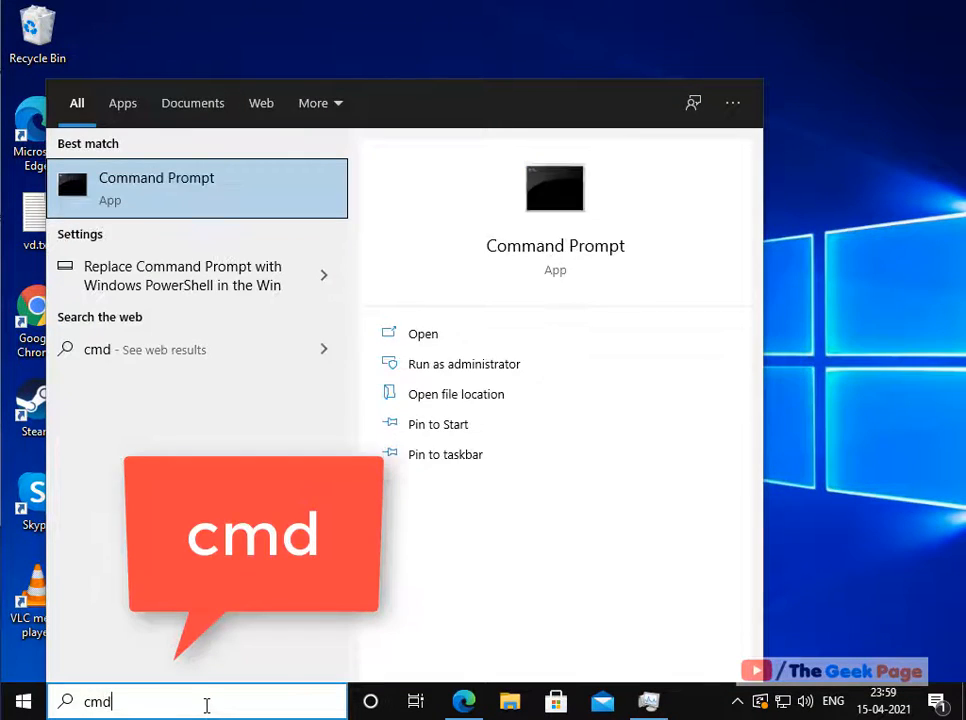
pyautogui.rightClick(156, 188)
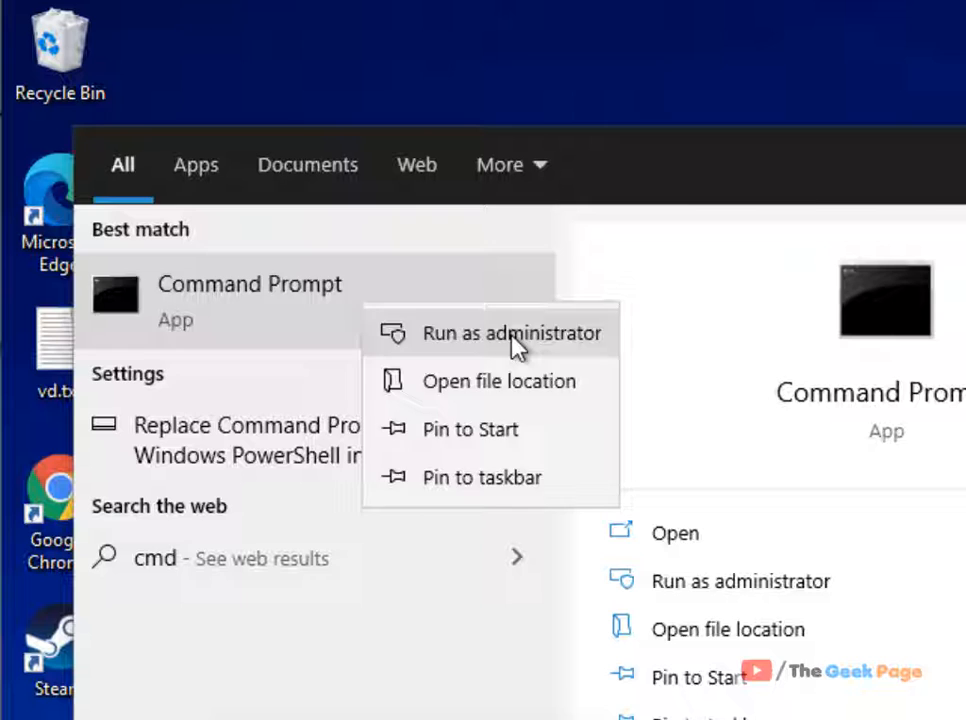
pyautogui.click(512, 332)
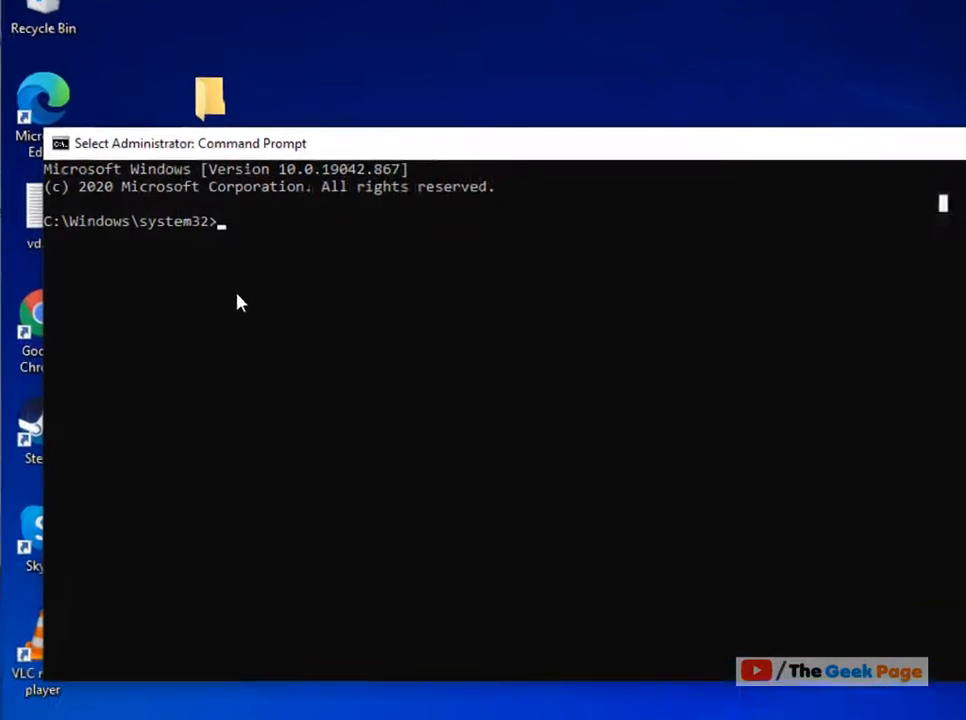
# Step: Run tzutil /L and scroll the time zone list down to the UTC+10:00 entries
pyautogui.write('tz')
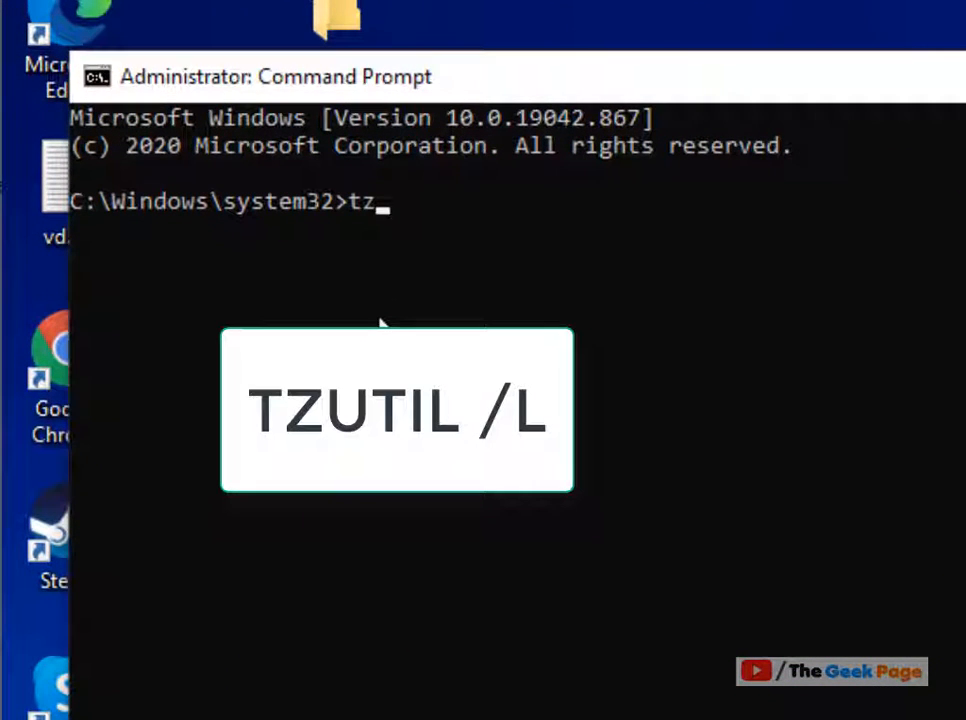
pyautogui.write('util')
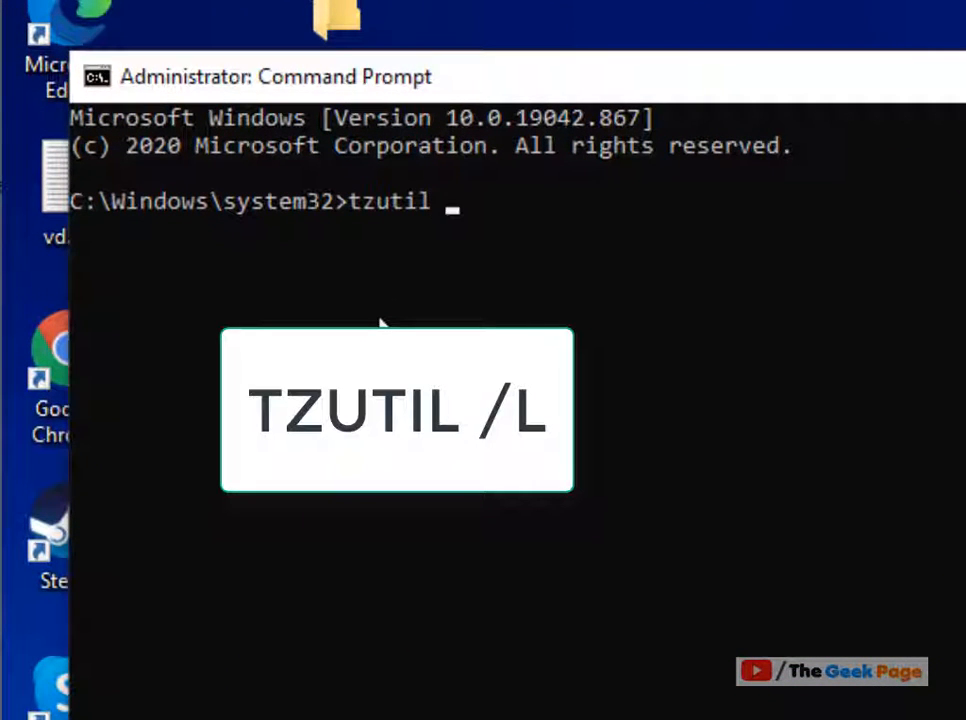
pyautogui.write('/')
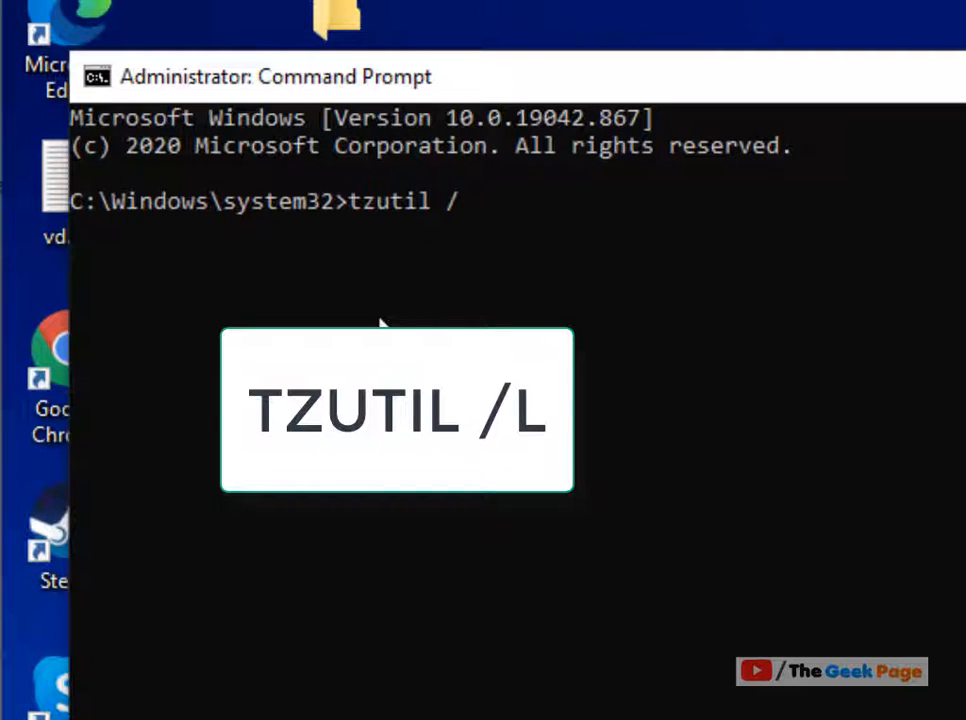
pyautogui.write('L')
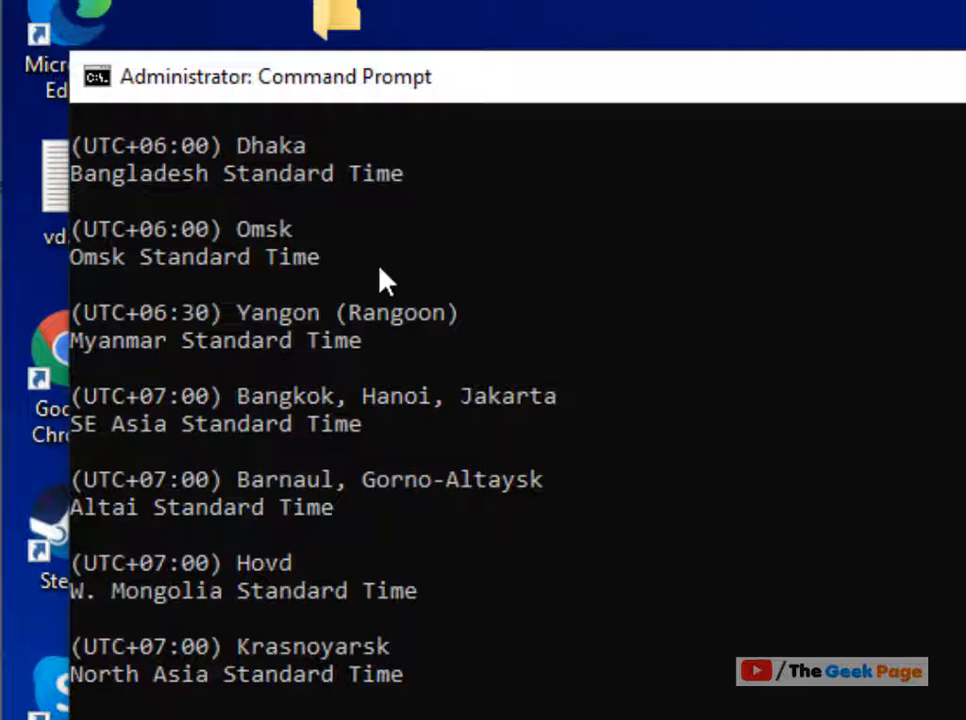
pyautogui.scroll(-3)
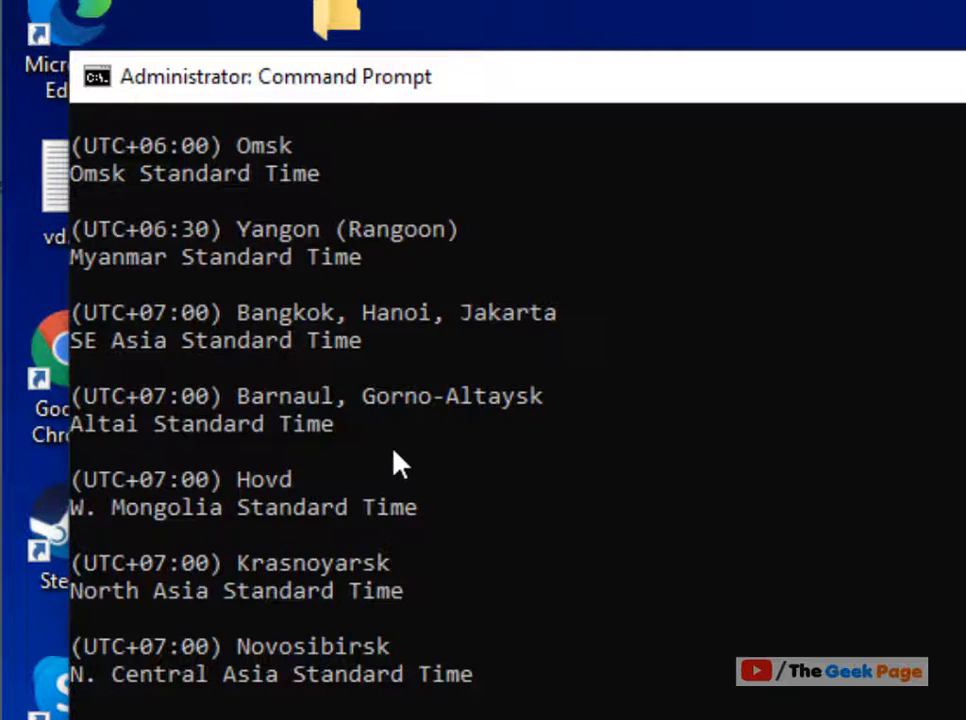
pyautogui.scroll(-3)
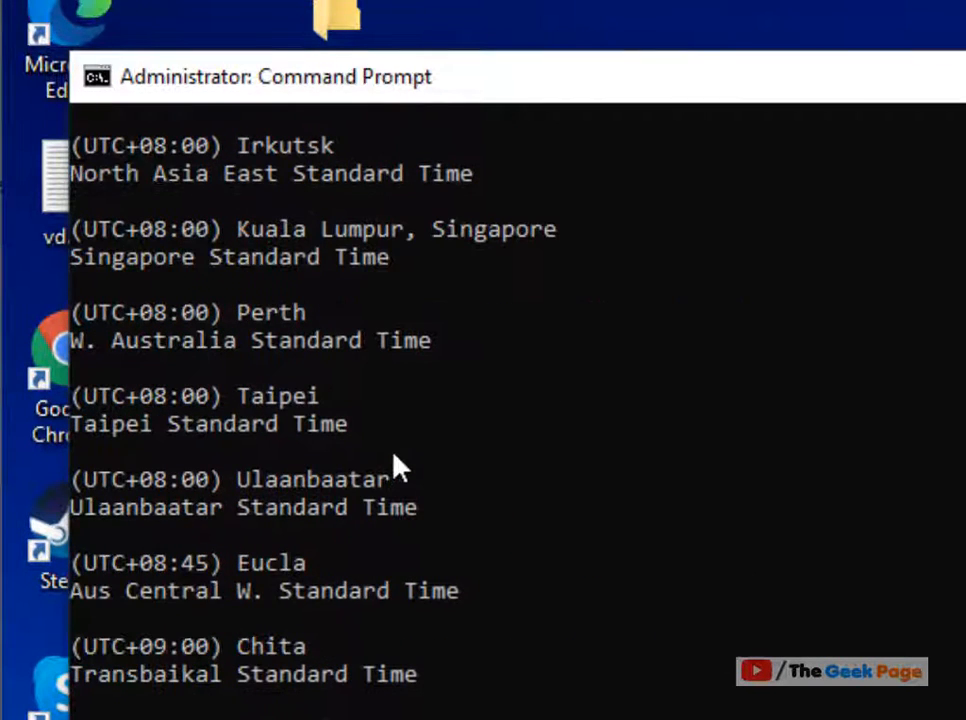
pyautogui.scroll(-3)
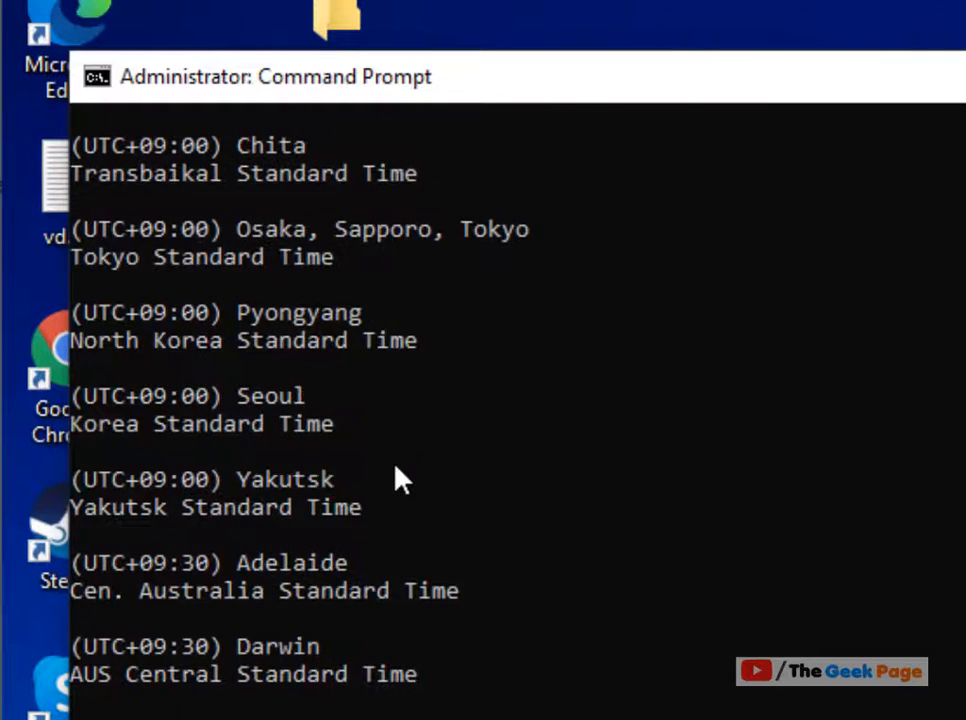
pyautogui.scroll(-3)
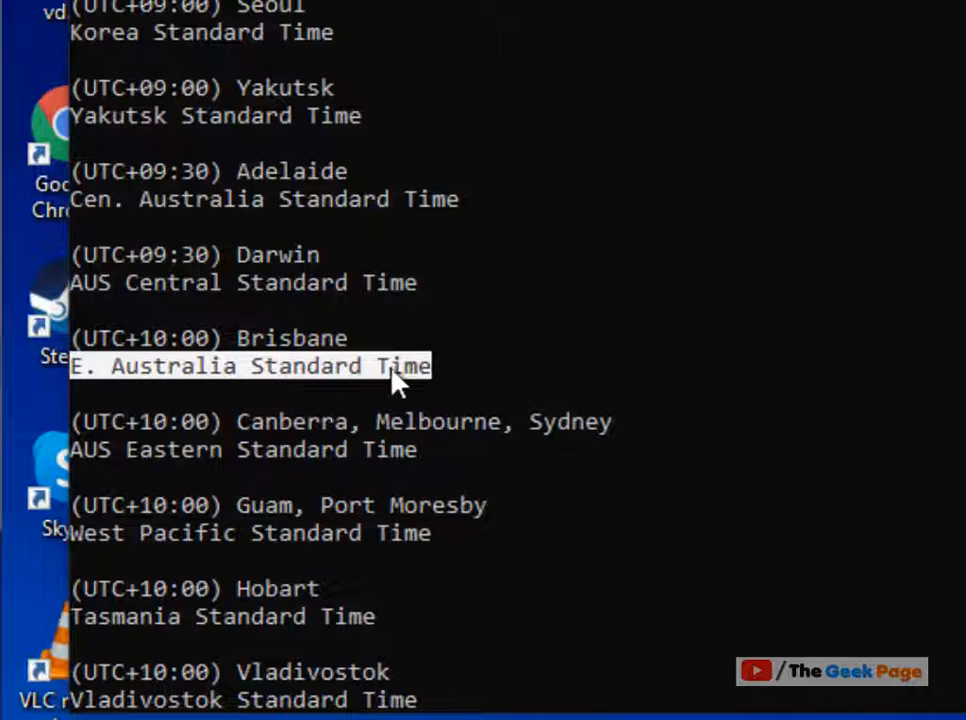
pyautogui.moveTo(464, 412)
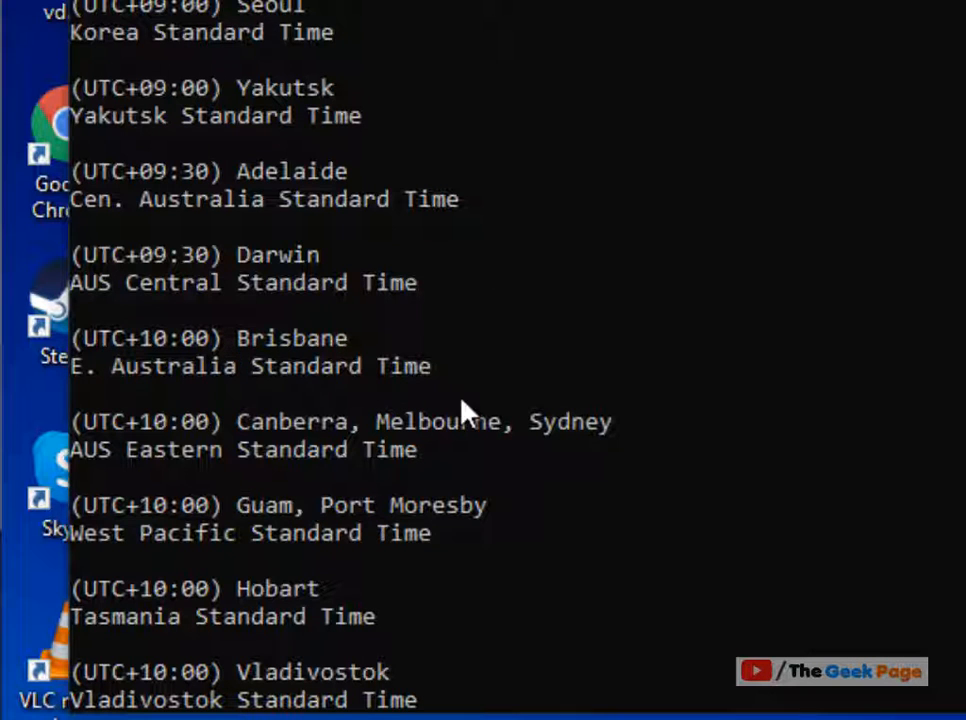
# Step: Start Notepad from search and paste the copied Sakhalin Standard Time zone name
pyautogui.click(20, 710)
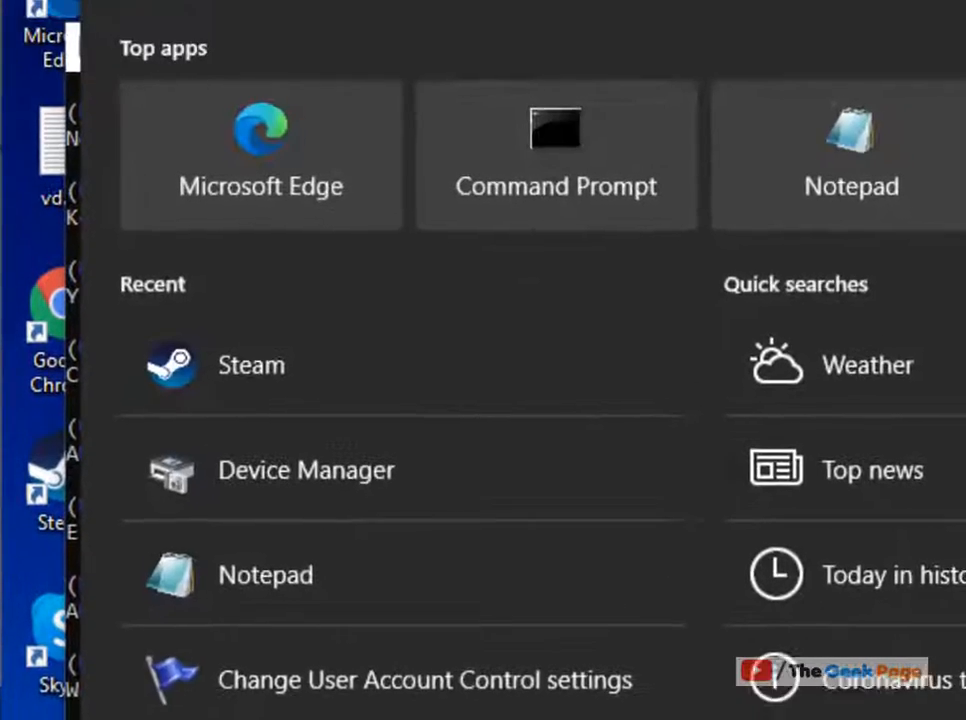
pyautogui.write('Notepad')
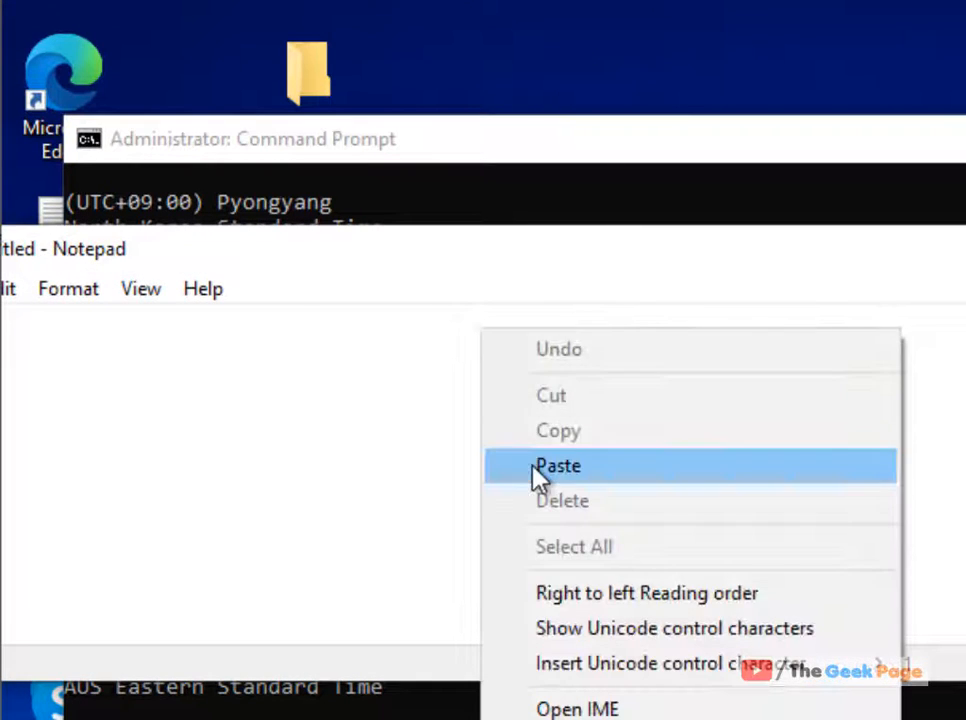
pyautogui.click(556, 464)
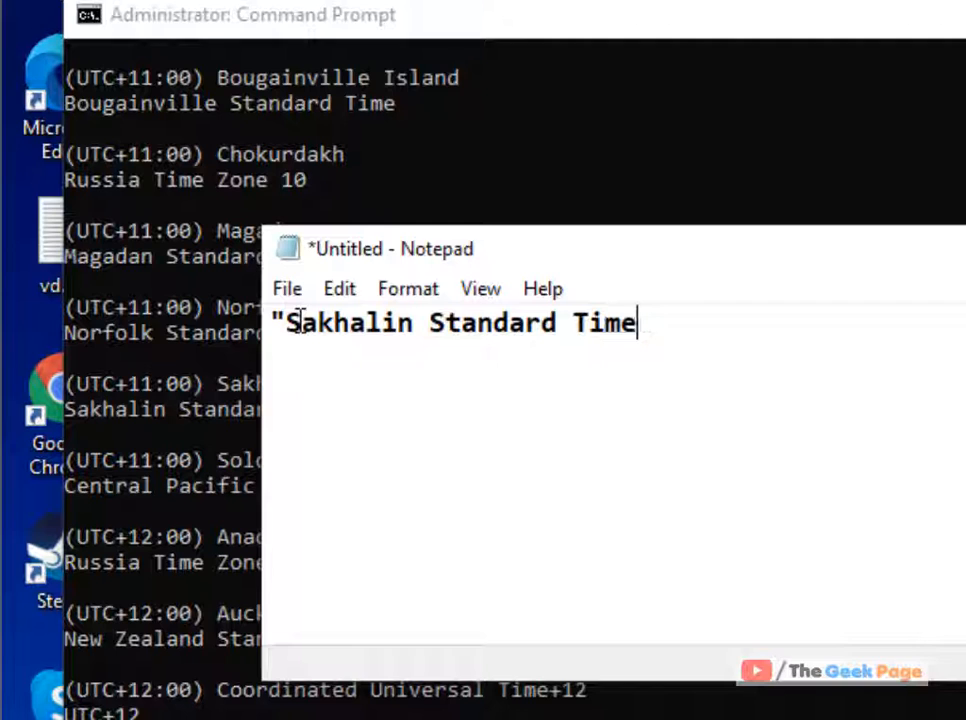
# Step: Compose TZUTIL /S "Sakhalin Standard Time" in the note and select the finished command
pyautogui.write('"')
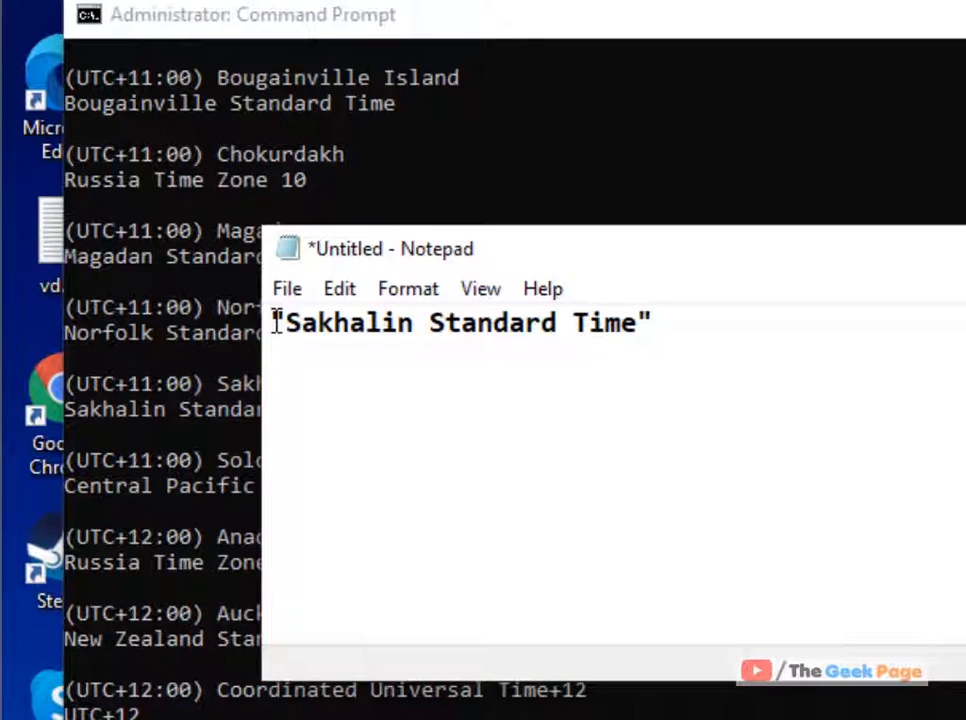
pyautogui.write('TZUTIL')
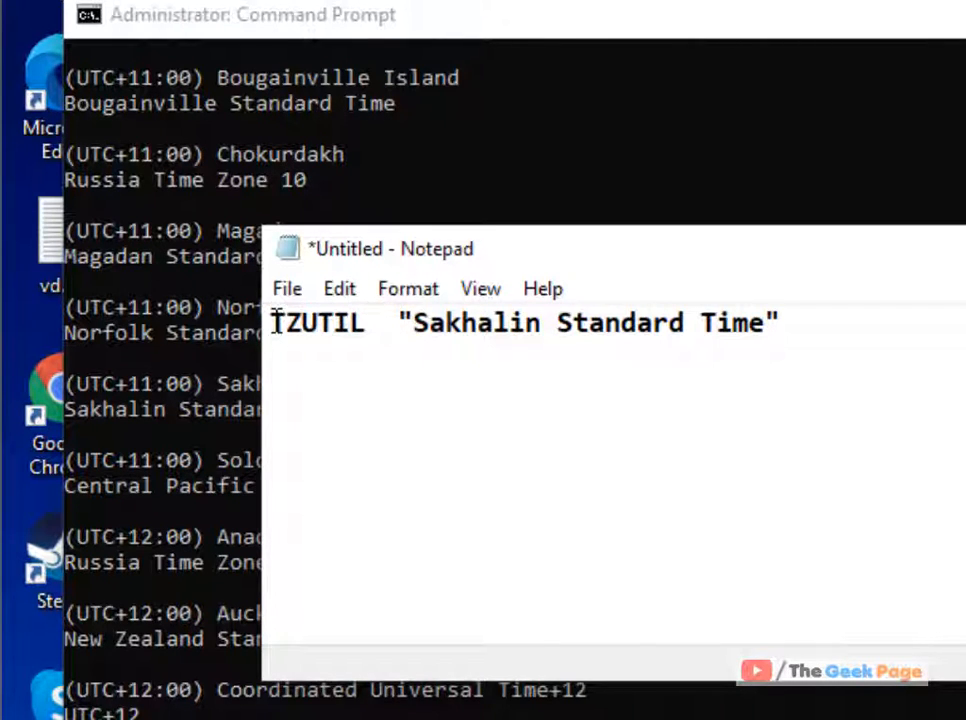
pyautogui.write('/S')
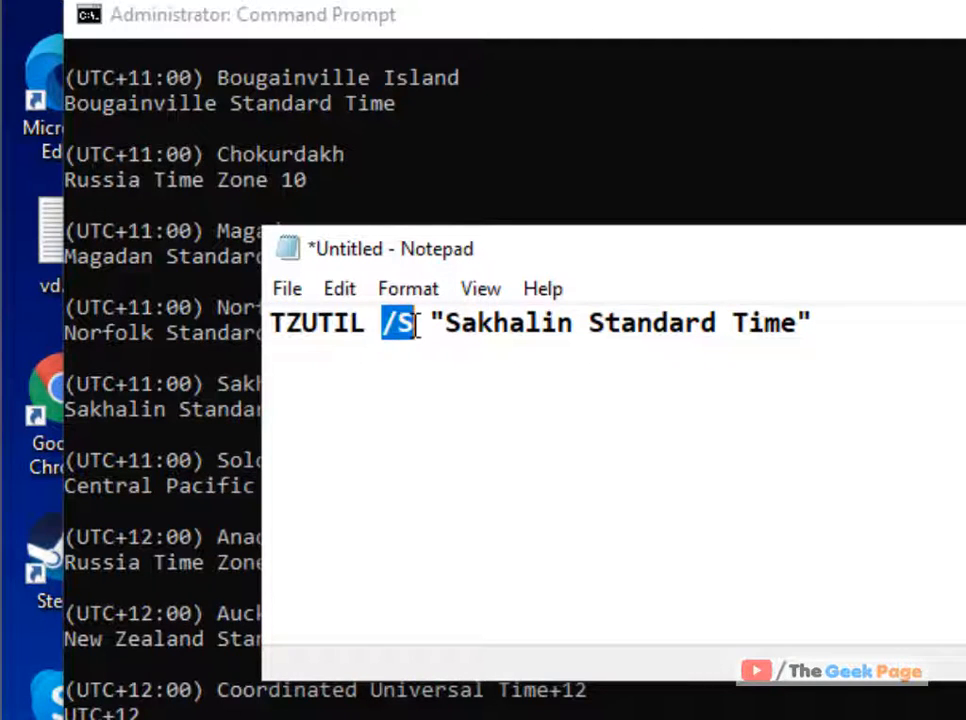
pyautogui.click(436, 322)
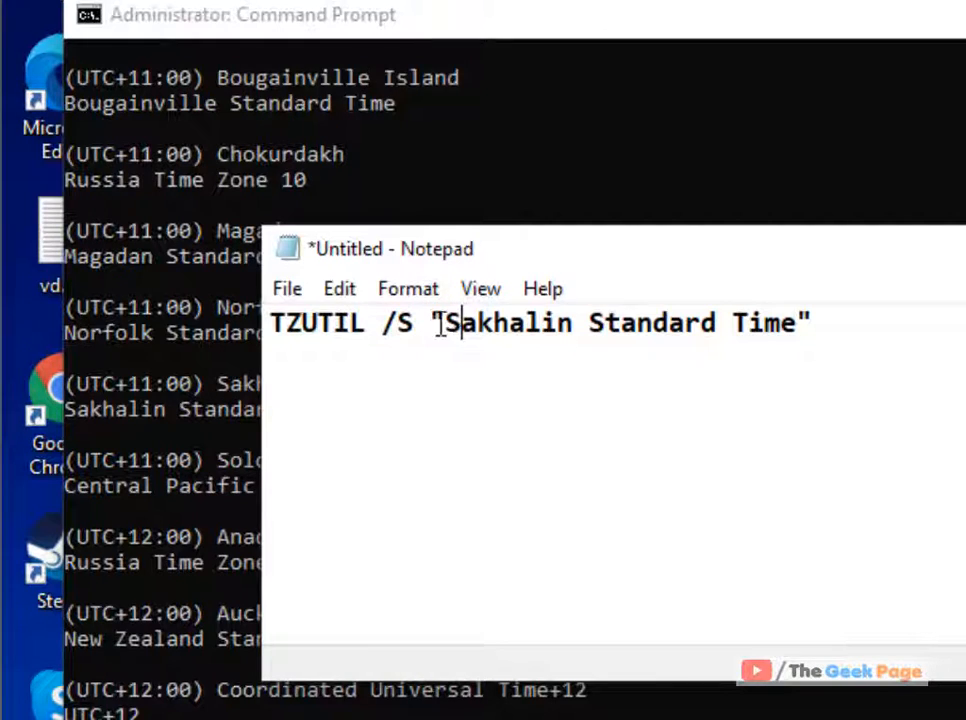
pyautogui.moveTo(438, 322); pyautogui.dragTo(790, 322)
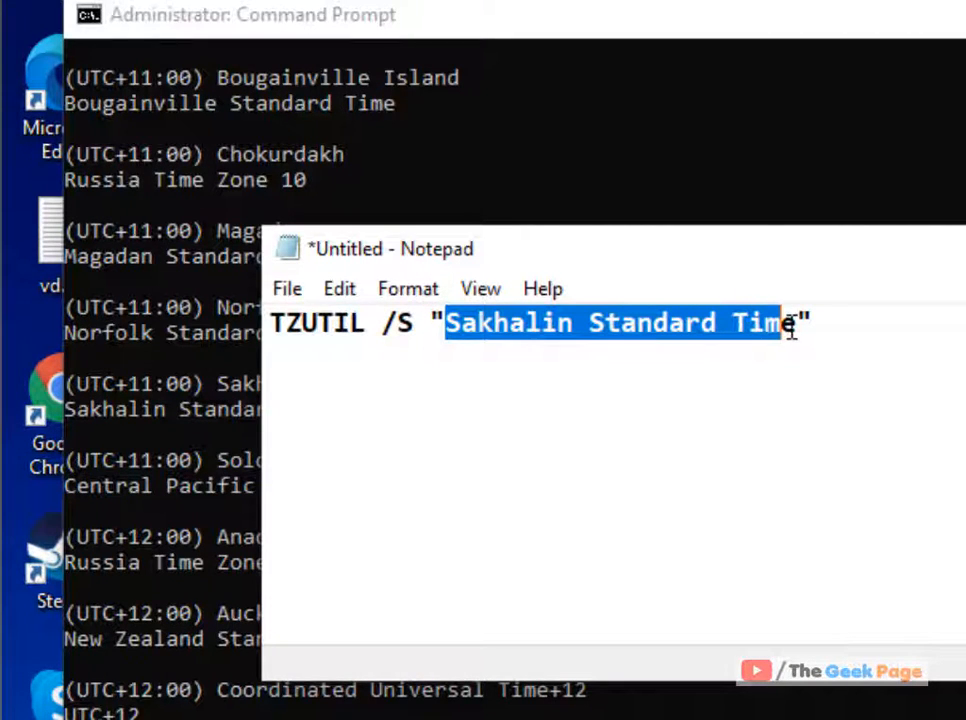
pyautogui.click(790, 322)
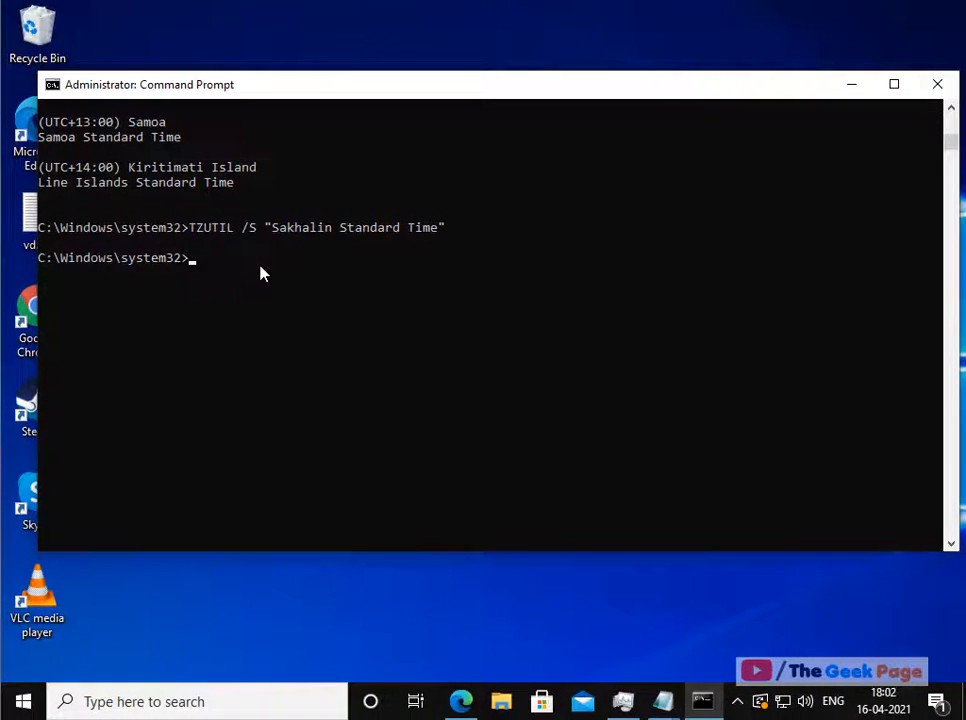
# Step: Return to Windows Settings from Start after running the TZUTIL command
pyautogui.click(24, 700)
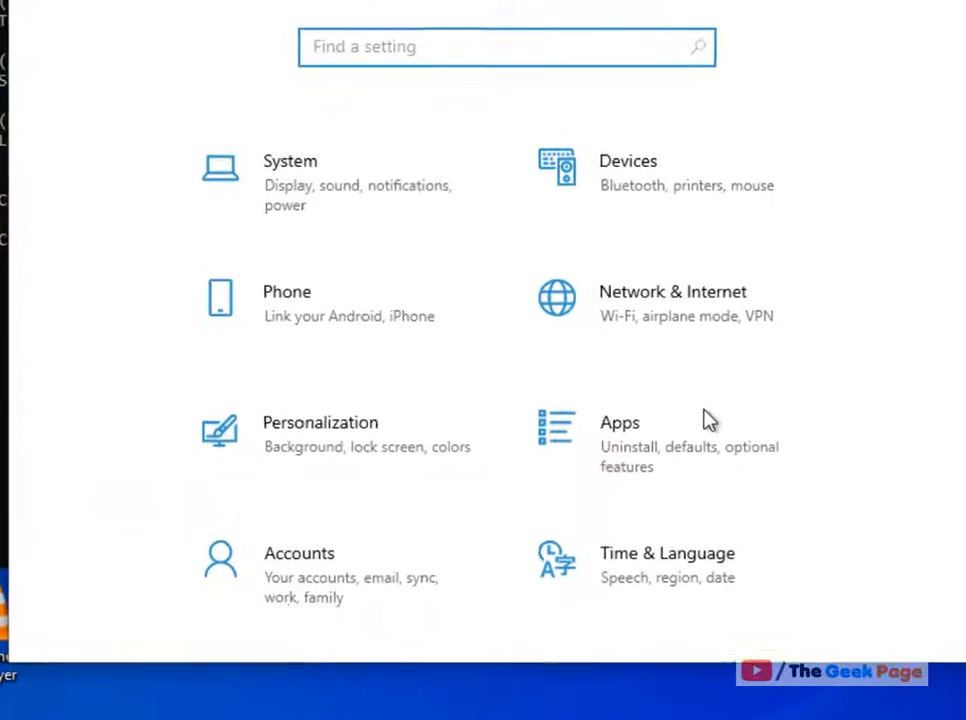
# Step: Show Time & Language > Date & time with the time zone reading (UTC+11:00) Sakhalin
pyautogui.click(666, 552)
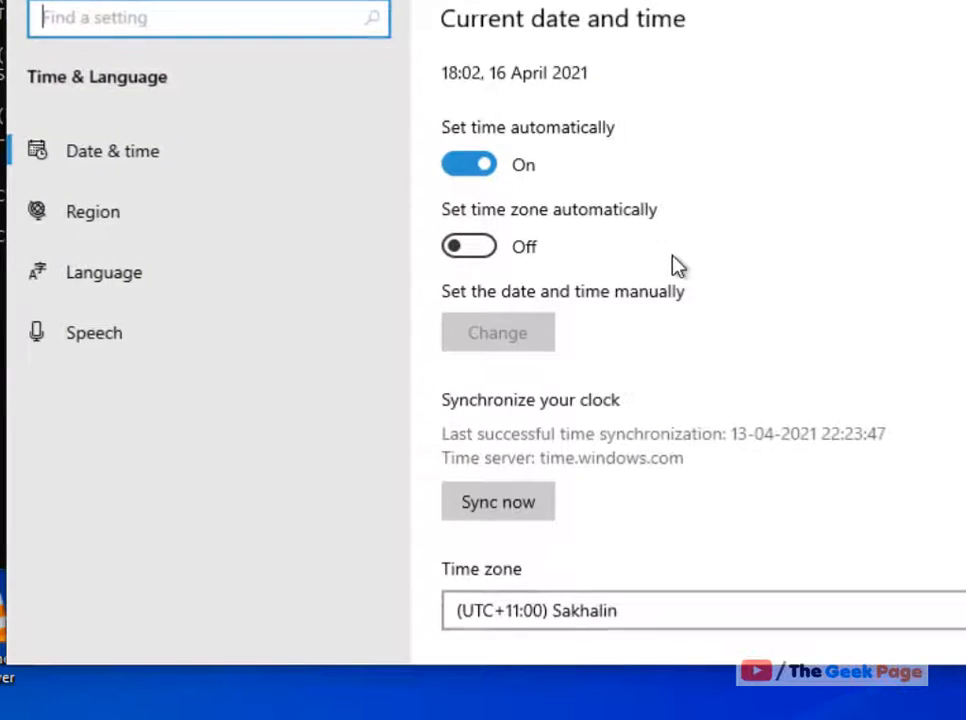
pyautogui.scroll(-3)
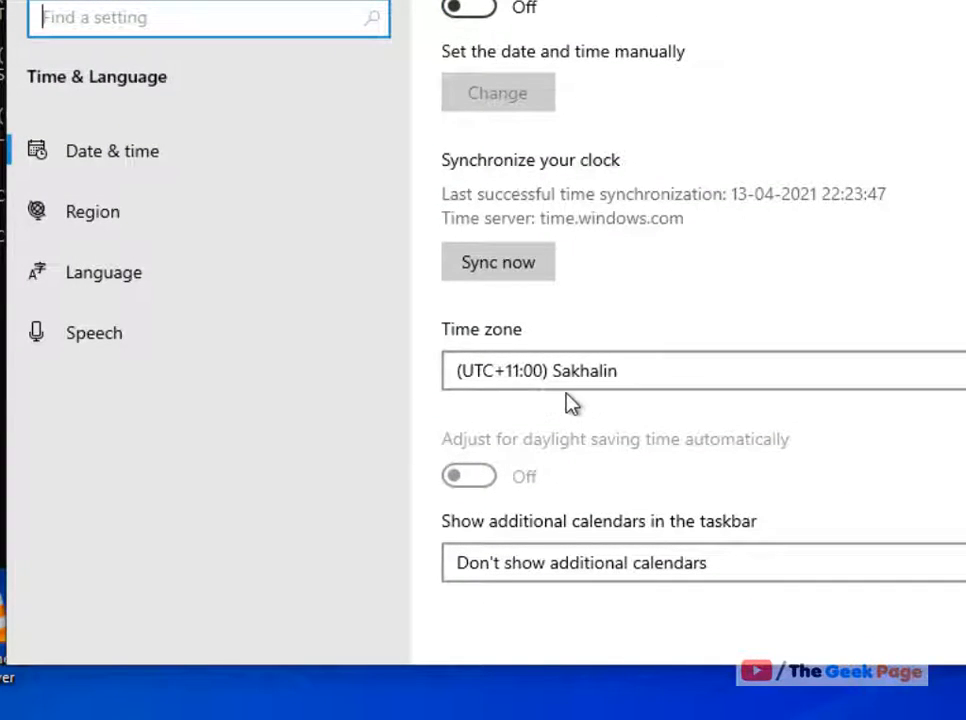